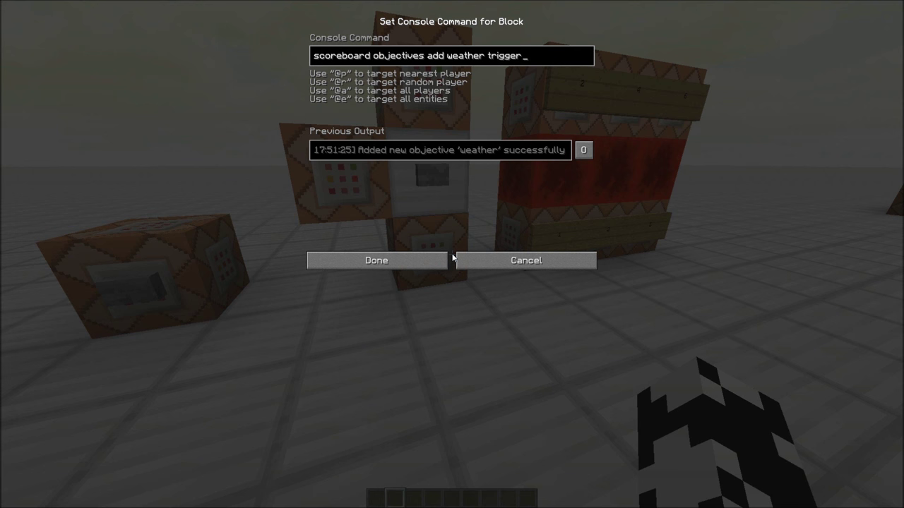
Step: Confirm the command block adding the 'weather' trigger scoreboard objective
click(375, 260)
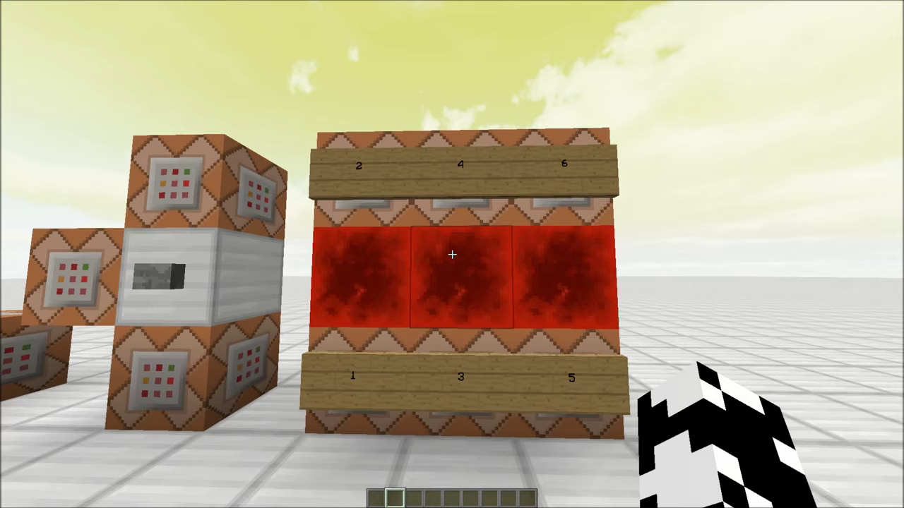
mouse_move(452, 254)
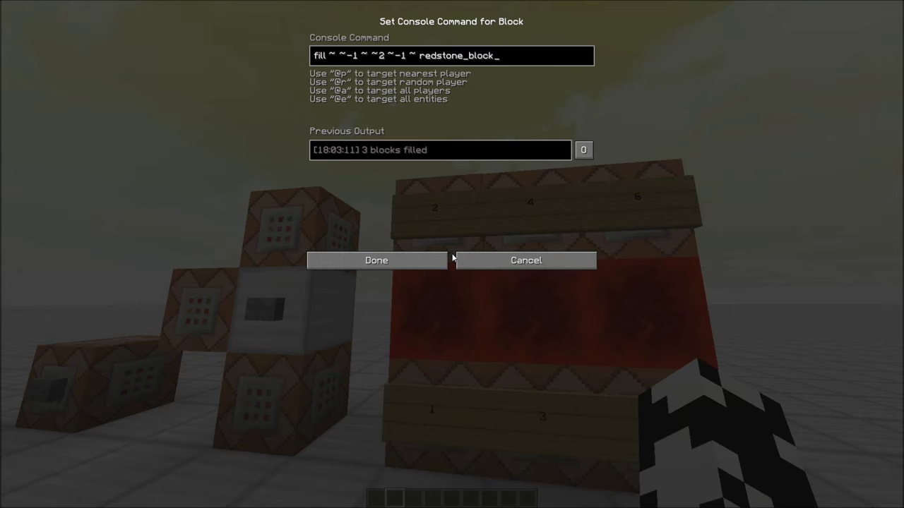
Step: Confirm the redstone_block fill command and the 'scoreboard players enable @a weather' command
click(376, 260)
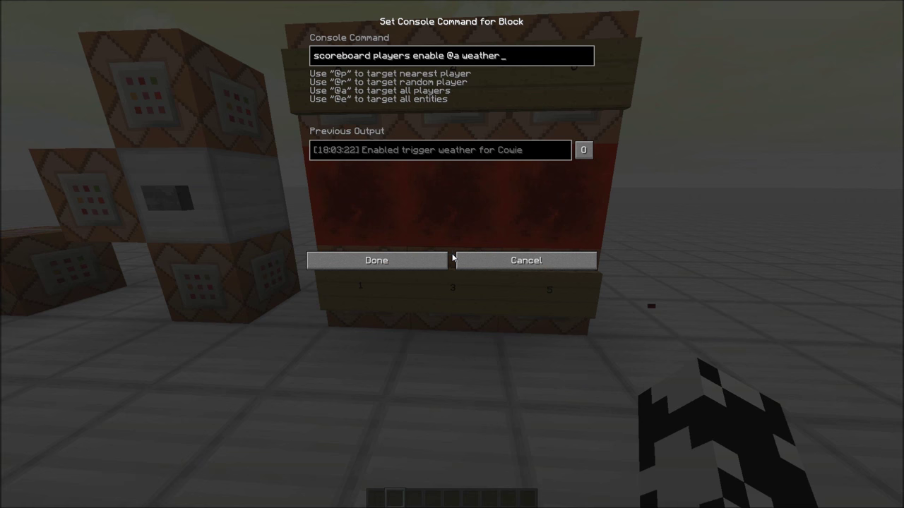
click(376, 260)
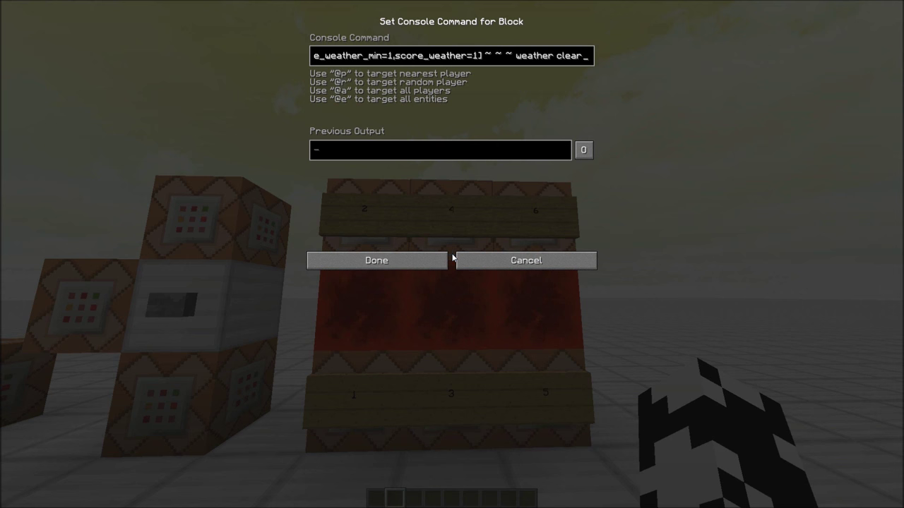
mouse_move(437, 50)
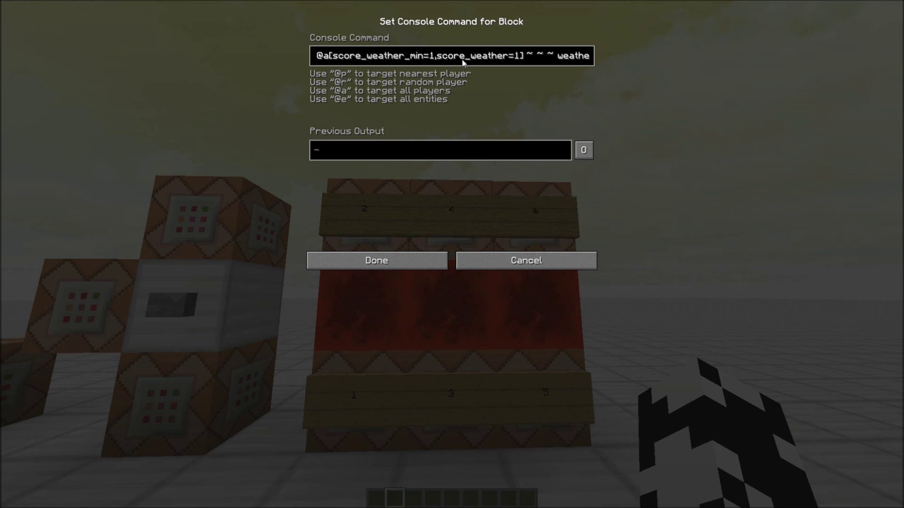
Step: Confirm the score-1 'weather clear' command and its green tellraw announcement
click(376, 260)
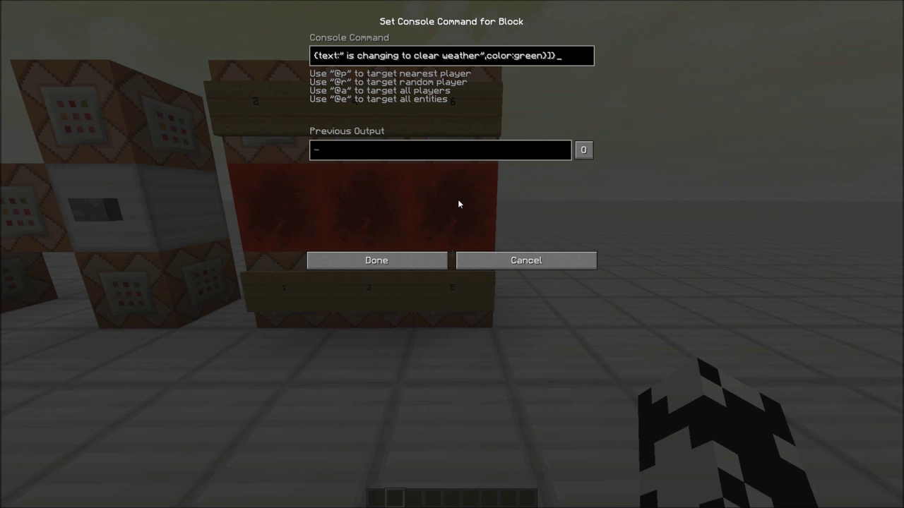
click(376, 260)
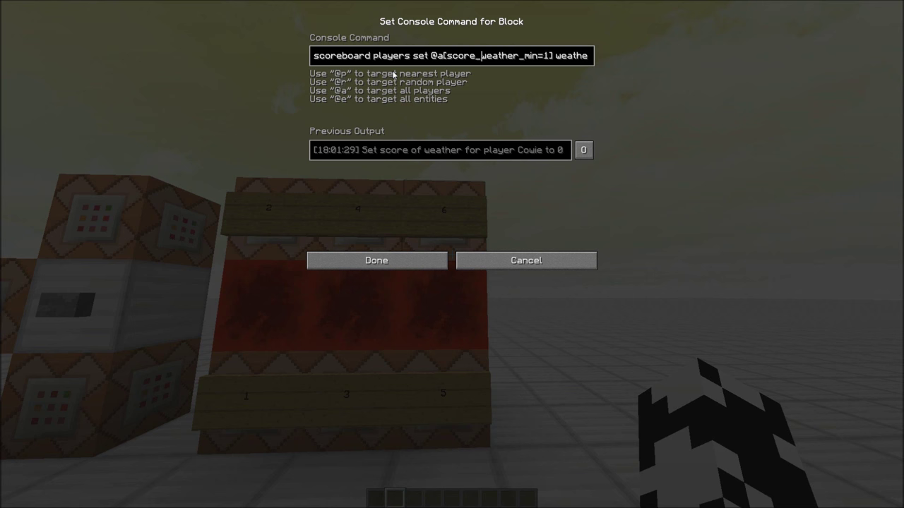
Step: Confirm the command setting players with weather score ≥1 back to weather 0
click(376, 260)
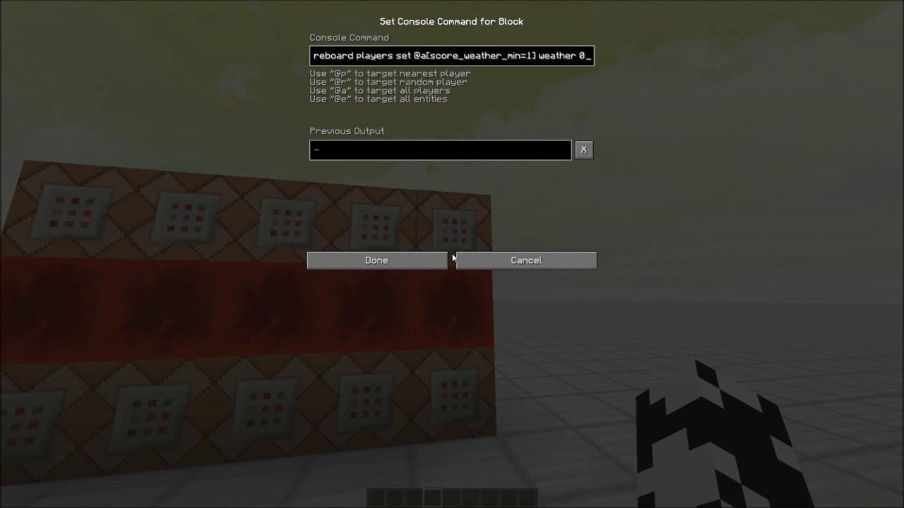
Step: Confirm the expanded wall's score reset command and the score-3 'weather thunder' command
click(375, 260)
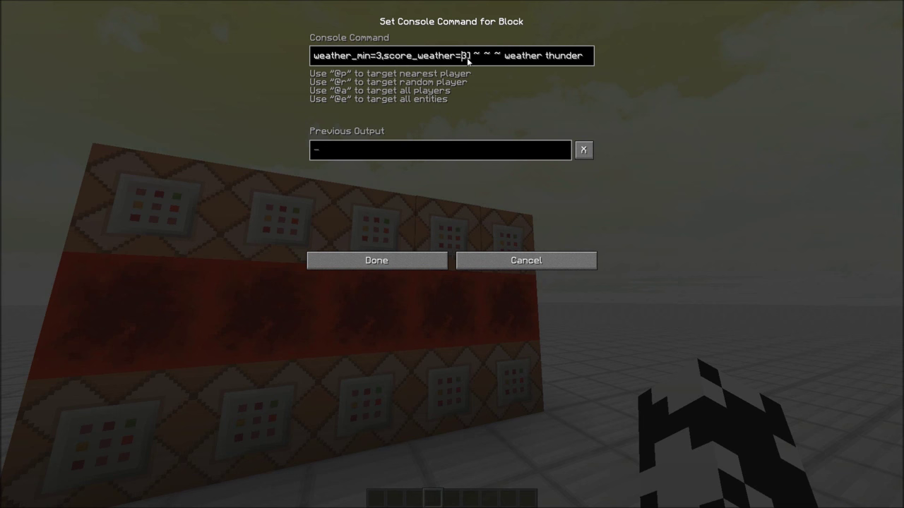
click(376, 260)
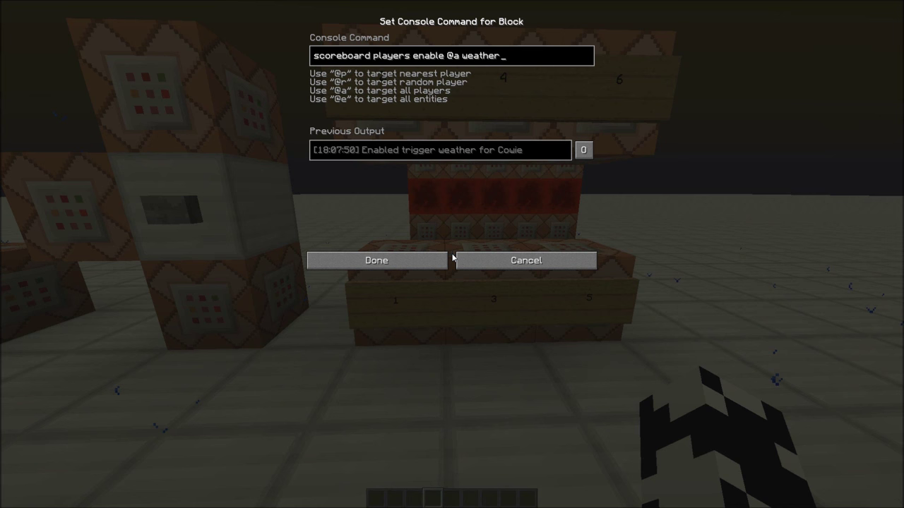
Step: Confirm the trigger-enabling command and return to view the finished machine
click(375, 260)
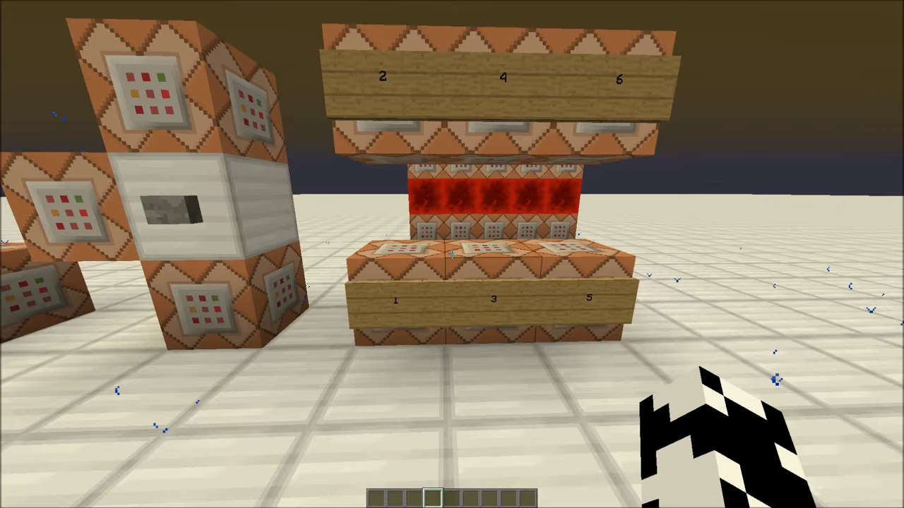